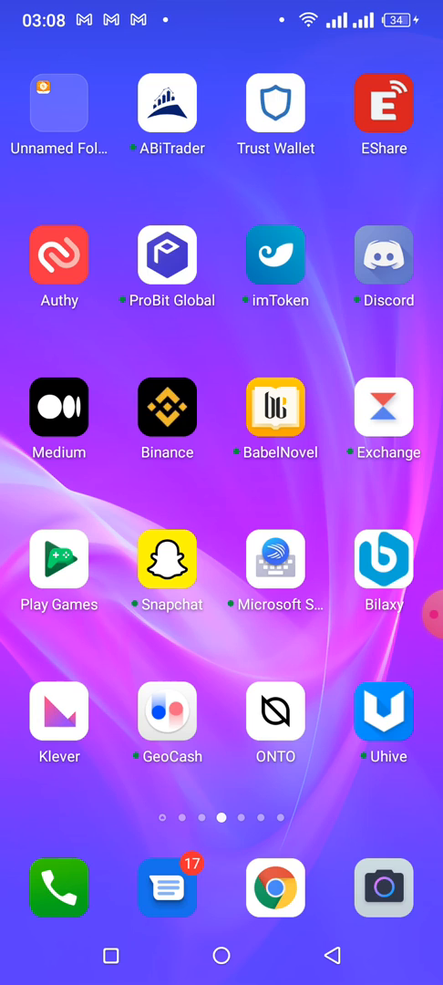
- Launch Trust Wallet and go to wallet management to add another wallet
click(276, 108)
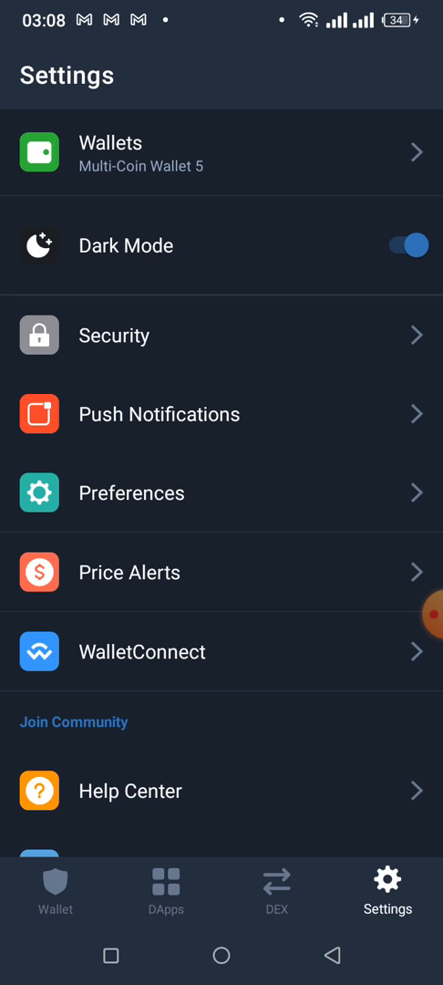
click(222, 152)
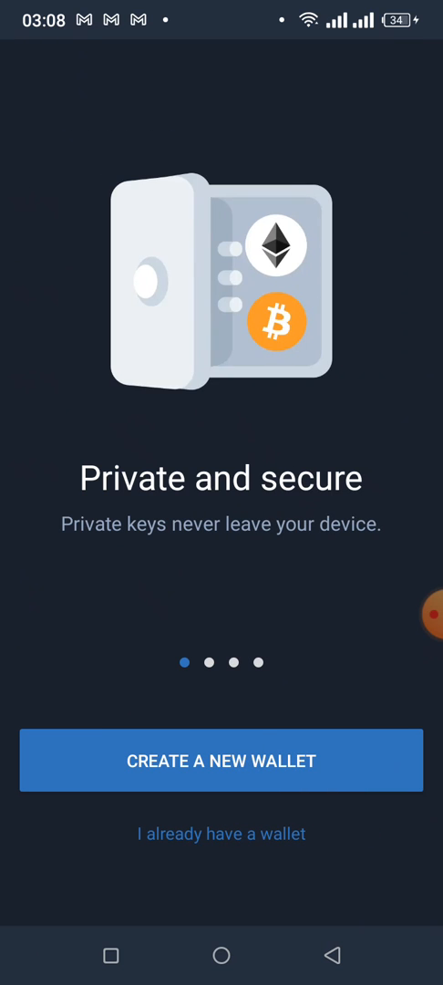
- Choose Create a New Wallet to reach the 12-word backup notice
click(222, 761)
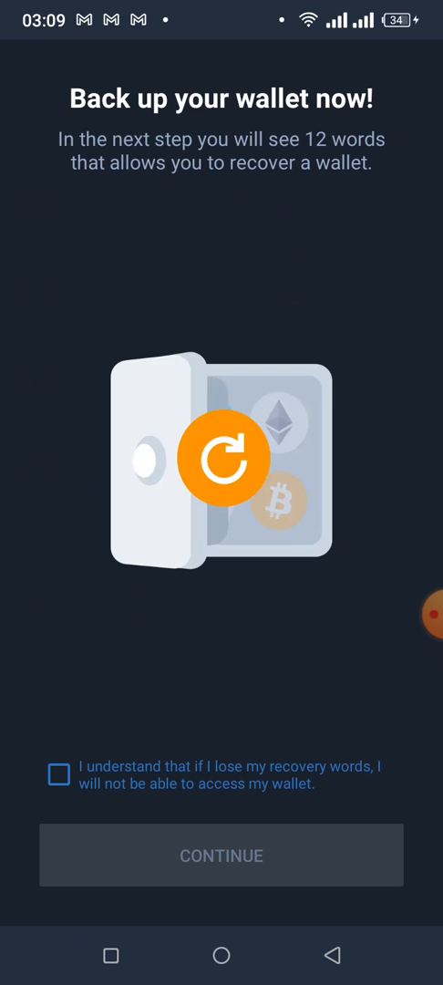
click(58, 773)
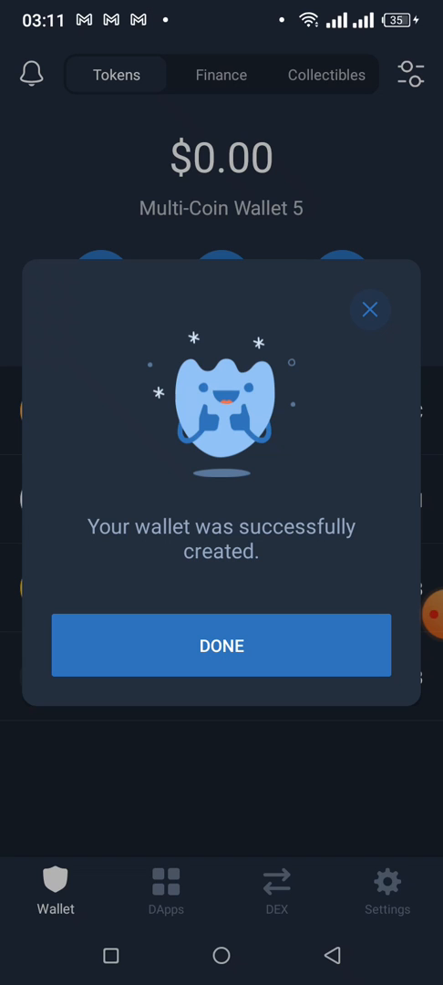
- Dismiss the wallet-created confirmation with DONE
click(222, 646)
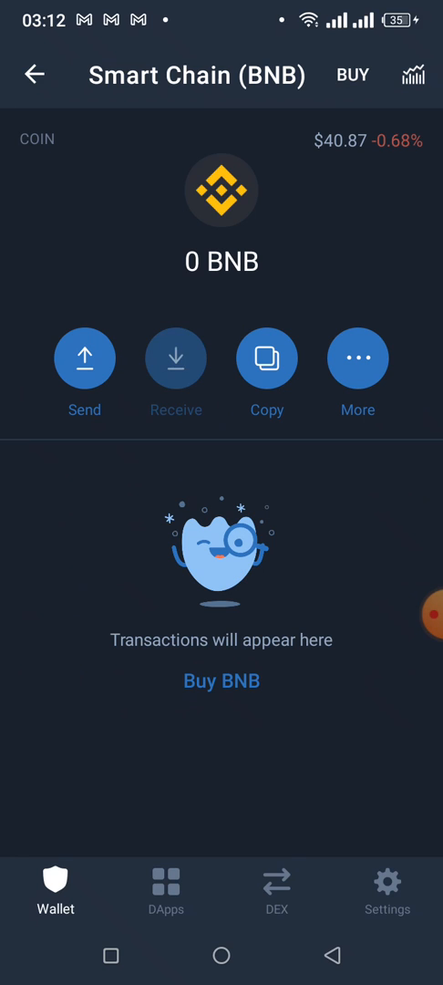
- Copy the BNB receive address and return to Multi-Coin Wallet 5's token list
click(175, 357)
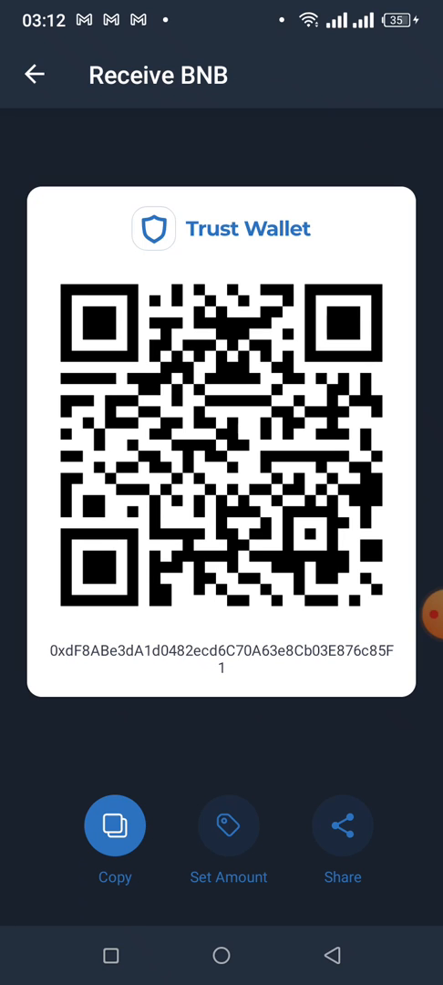
click(114, 824)
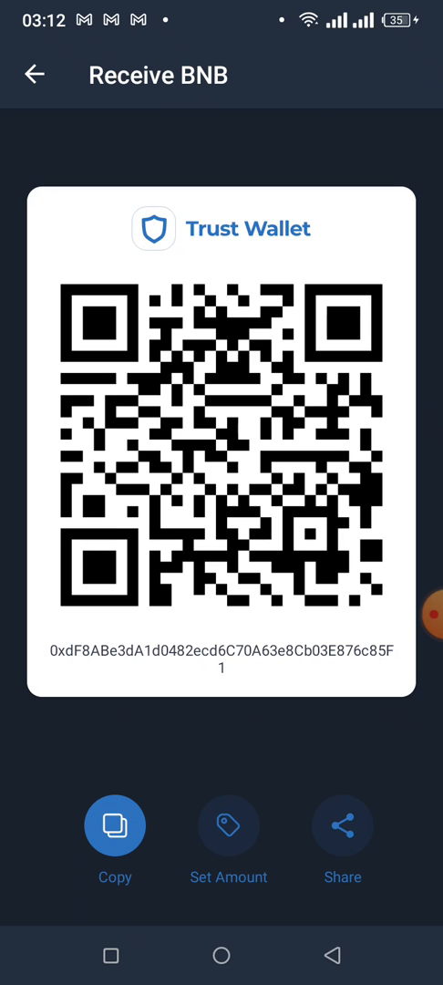
click(35, 74)
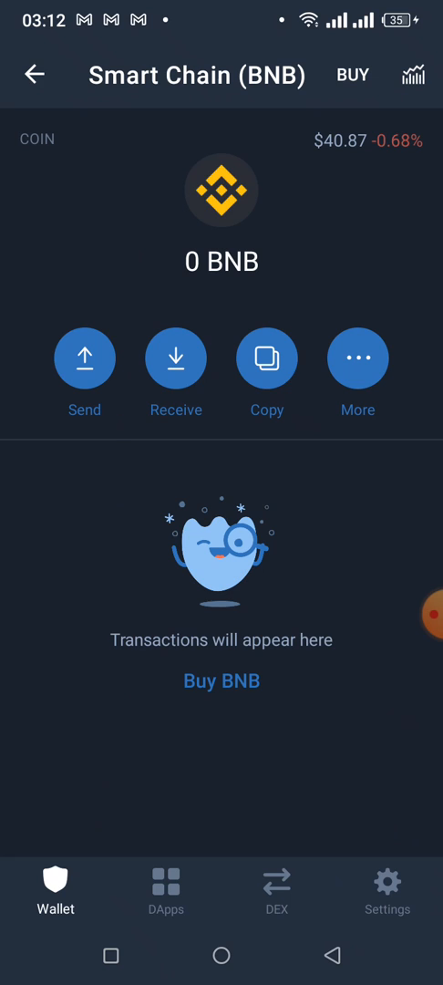
click(34, 75)
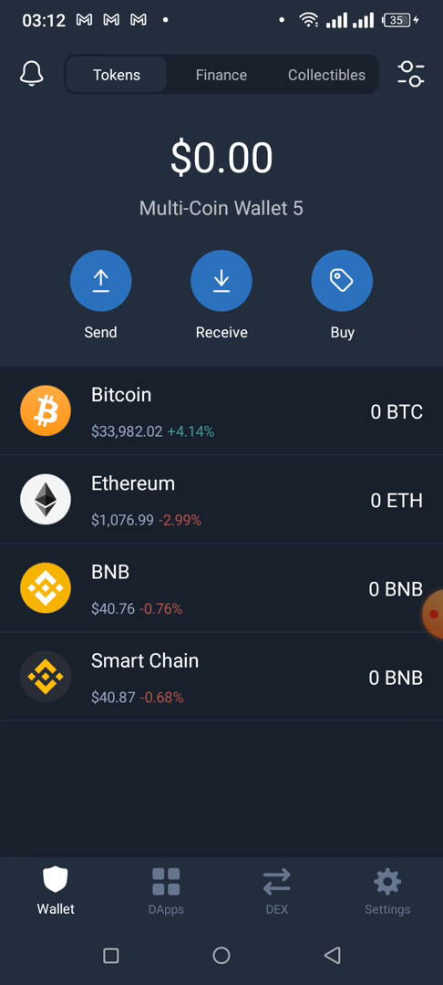
- Enable Litecoin, Polkadot, Tezos and the other extra coins in the token manager
click(412, 74)
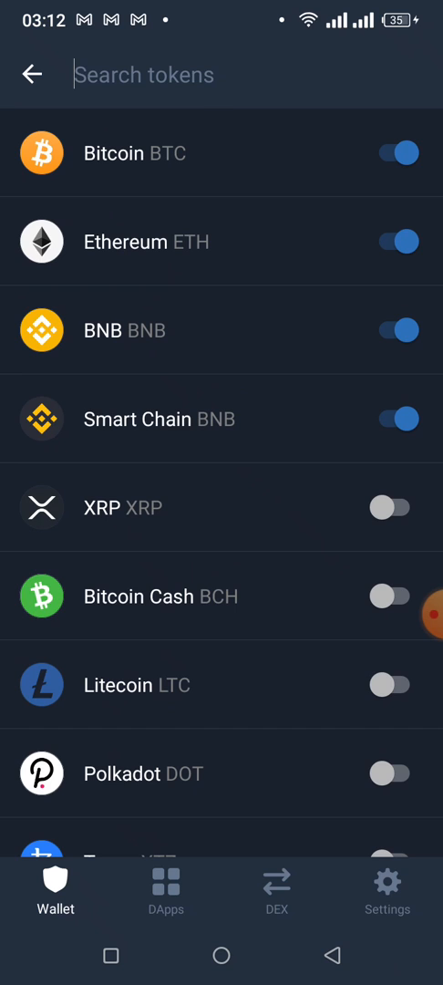
click(396, 685)
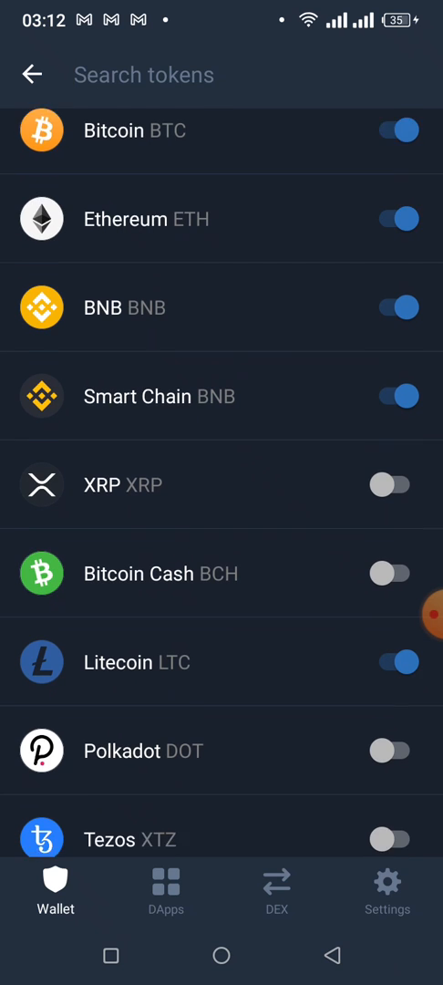
scroll(up, 3)
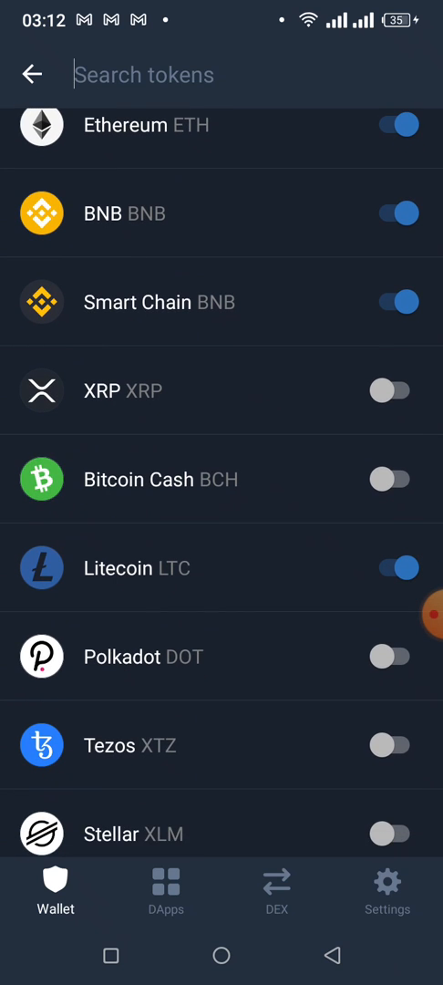
click(390, 657)
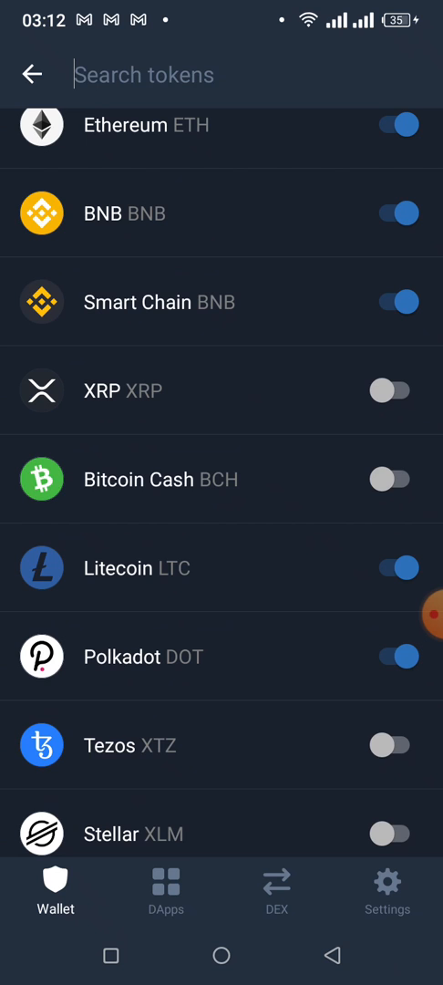
click(395, 745)
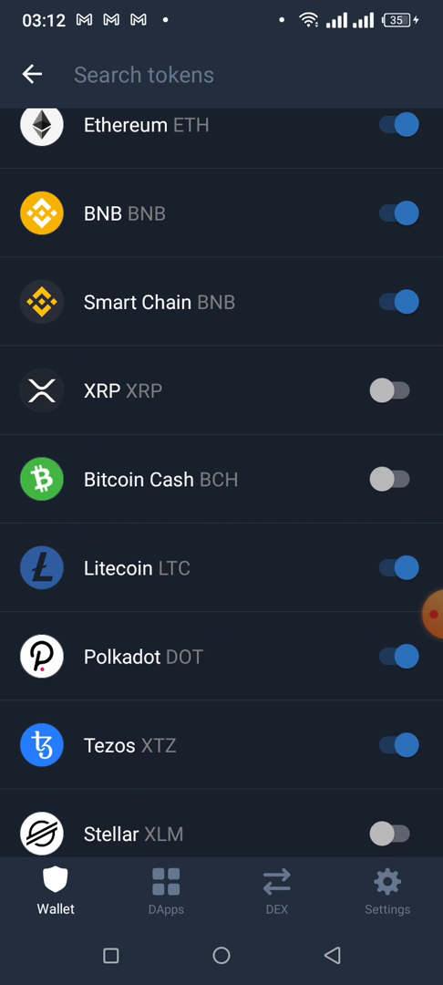
scroll(down, 3)
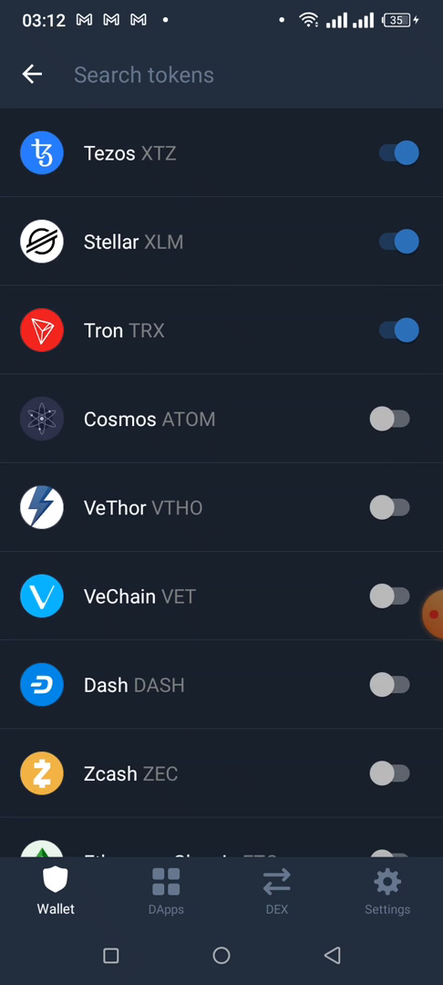
scroll(down, 3)
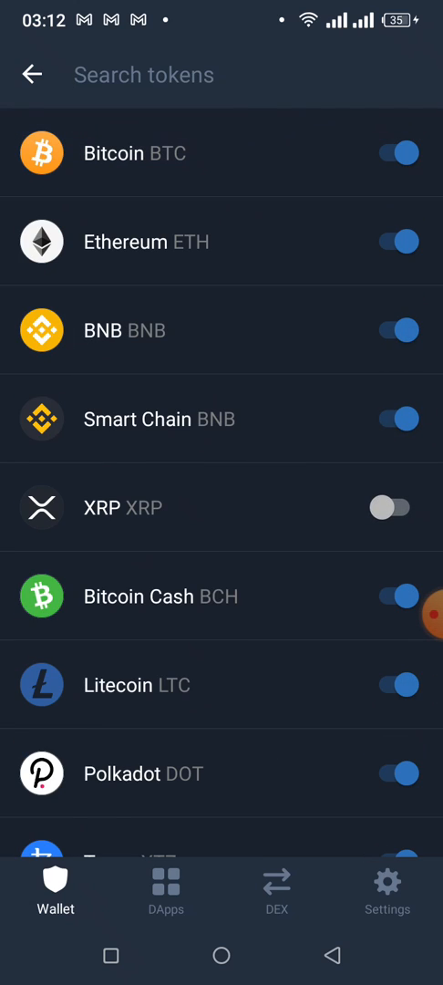
- Search 'pancakeswap', enable PancakeSwap Token (CAKE, BEP20), and go back to the token list
click(221, 75)
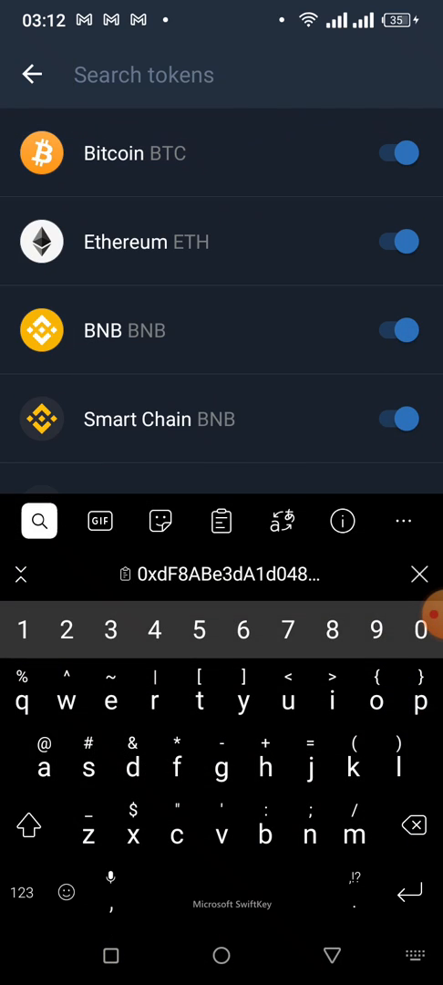
text(panca)
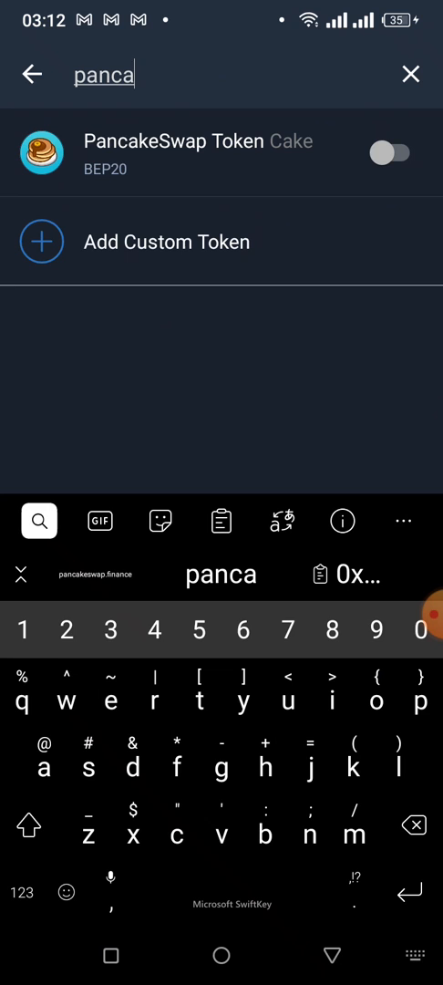
text(keswa)
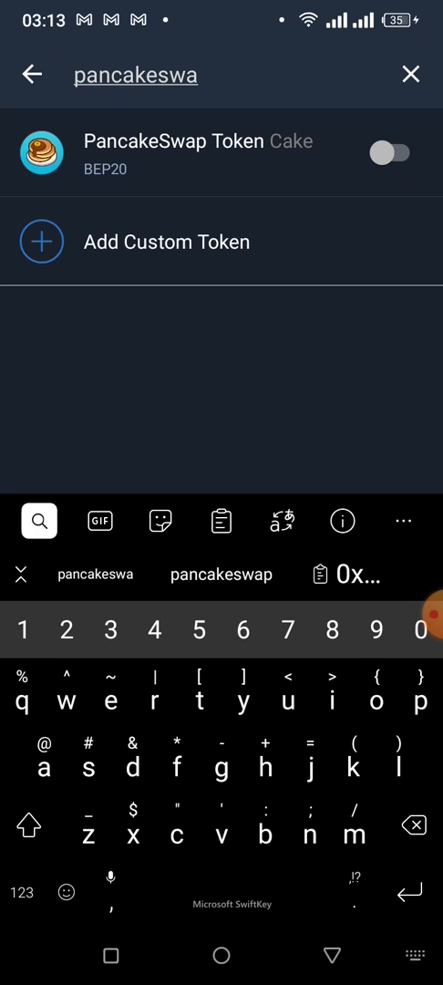
click(391, 152)
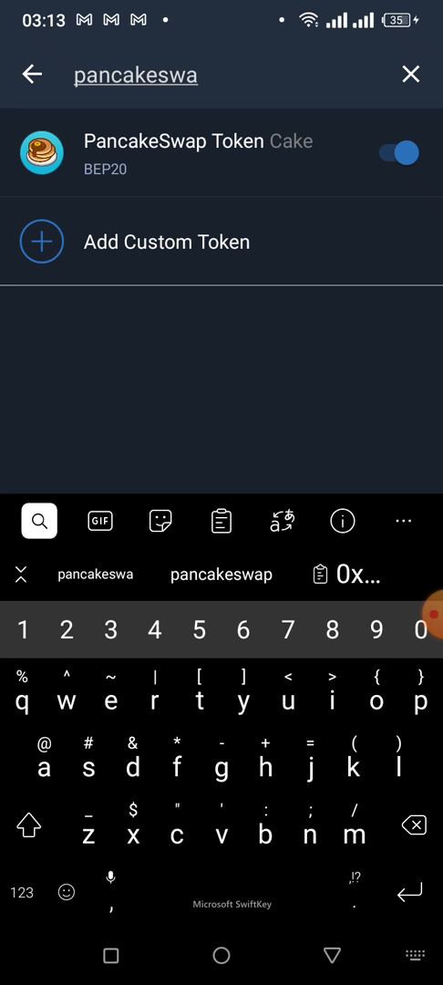
click(34, 74)
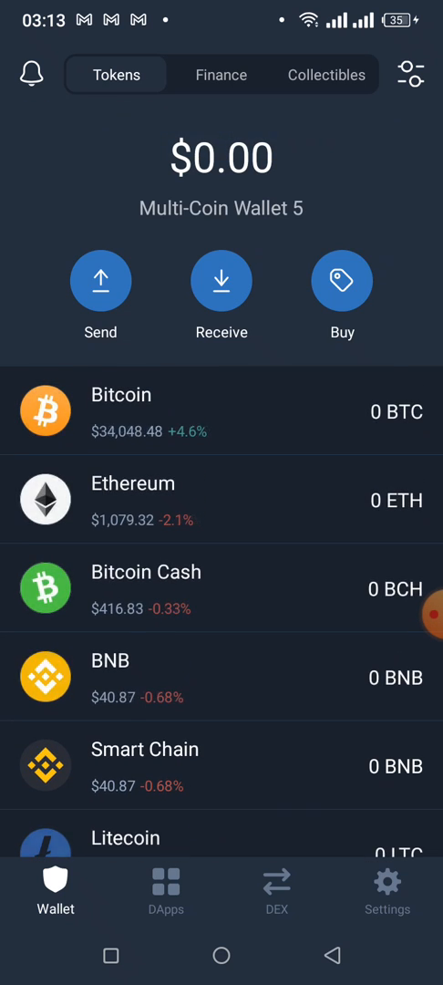
- Open Smart Chain, copy its BNB receive address, and return to the coin page
scroll(down, 3)
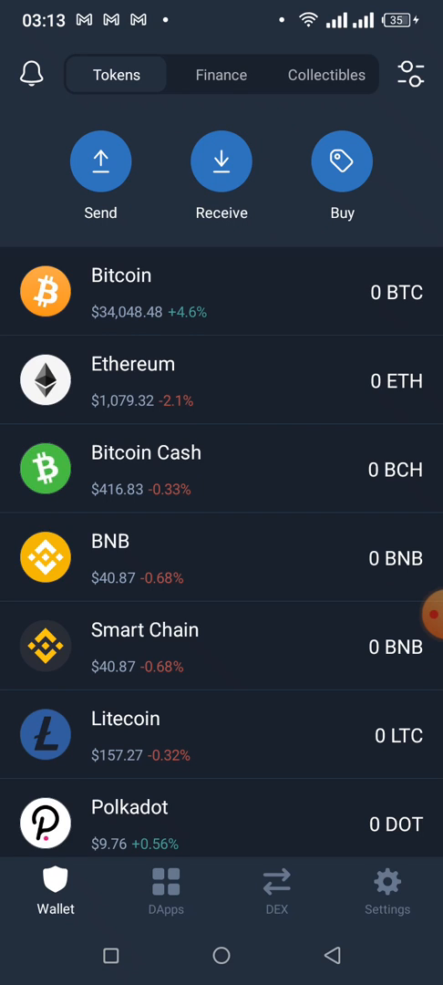
click(222, 646)
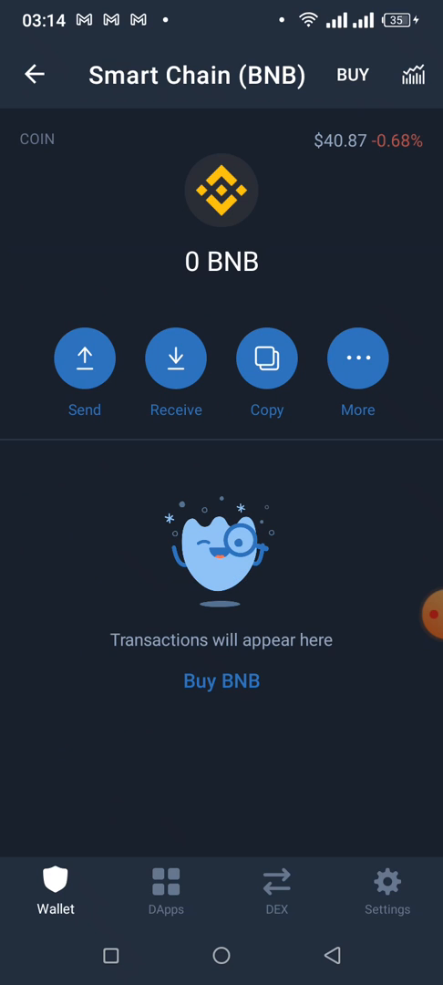
click(175, 358)
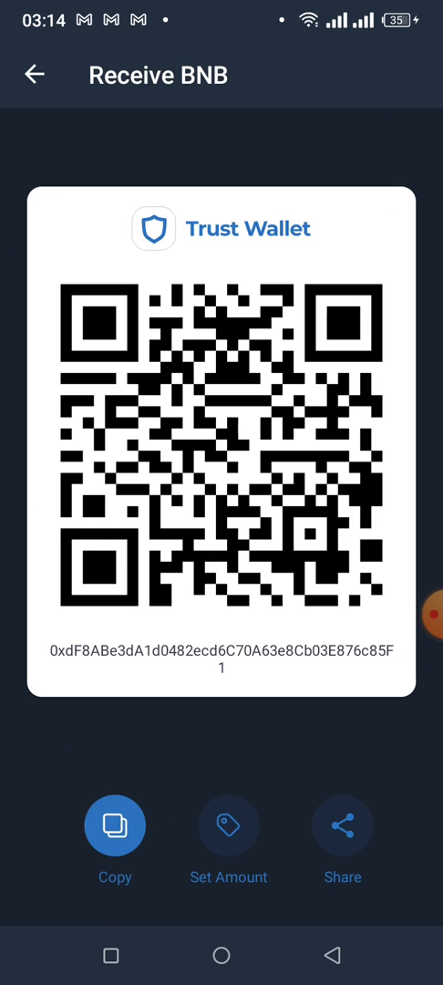
click(115, 824)
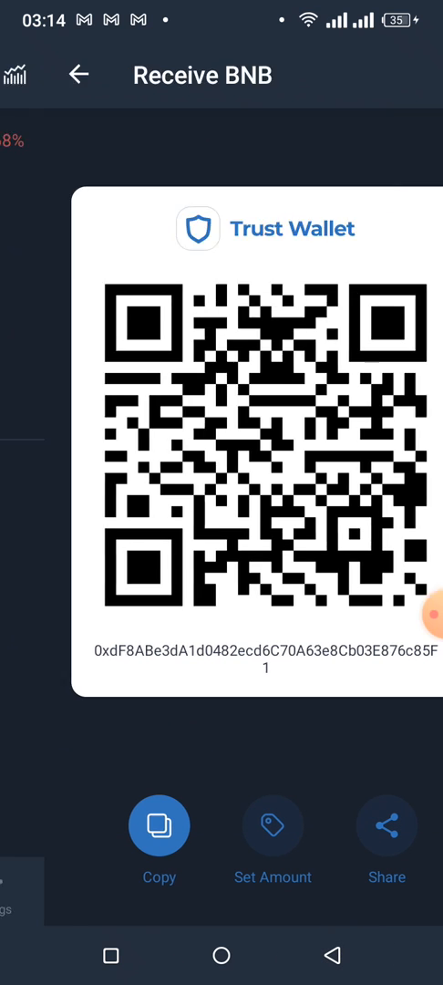
click(79, 74)
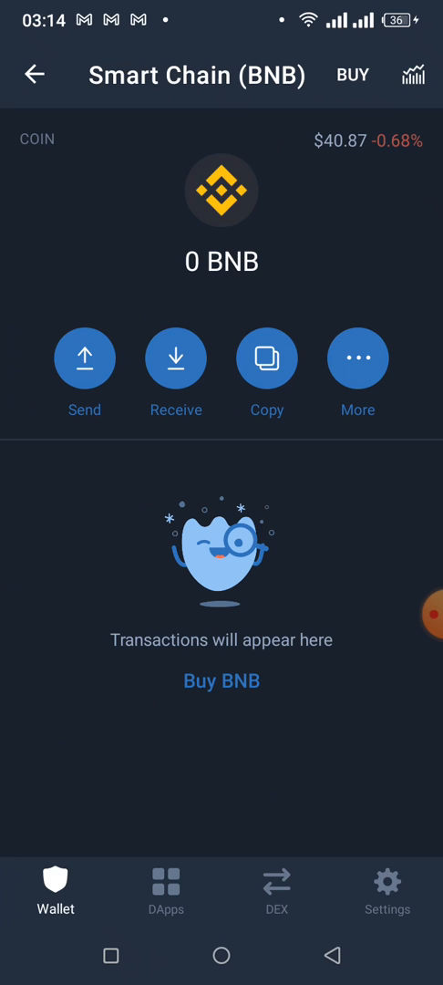